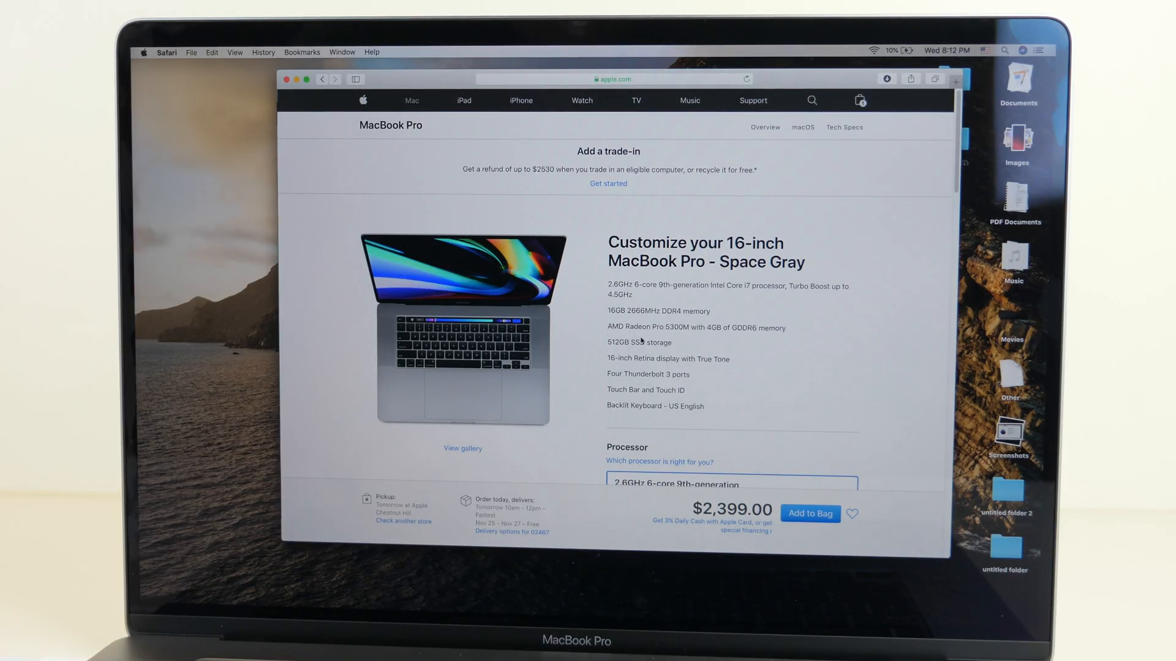
- Choose 64GB memory for the MacBook Pro 16-inch, bringing the price to $3,199
{"action": "scroll", "scroll_direction": "down", "scroll_amount": 3}
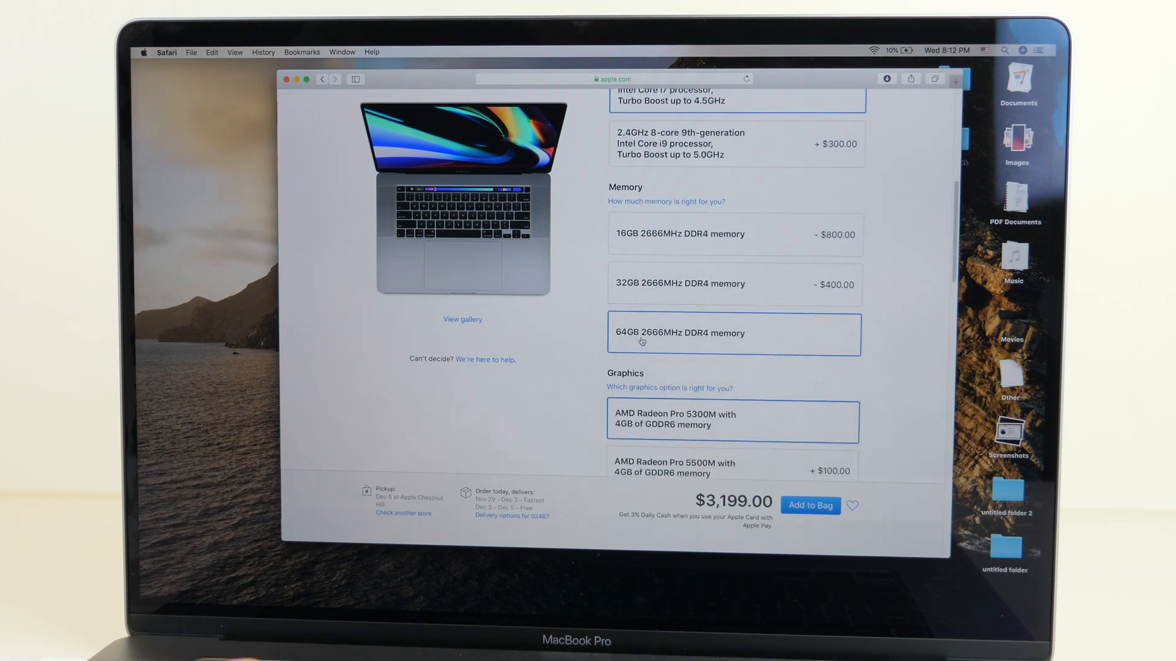
{"action": "scroll", "scroll_direction": "down", "scroll_amount": 3}
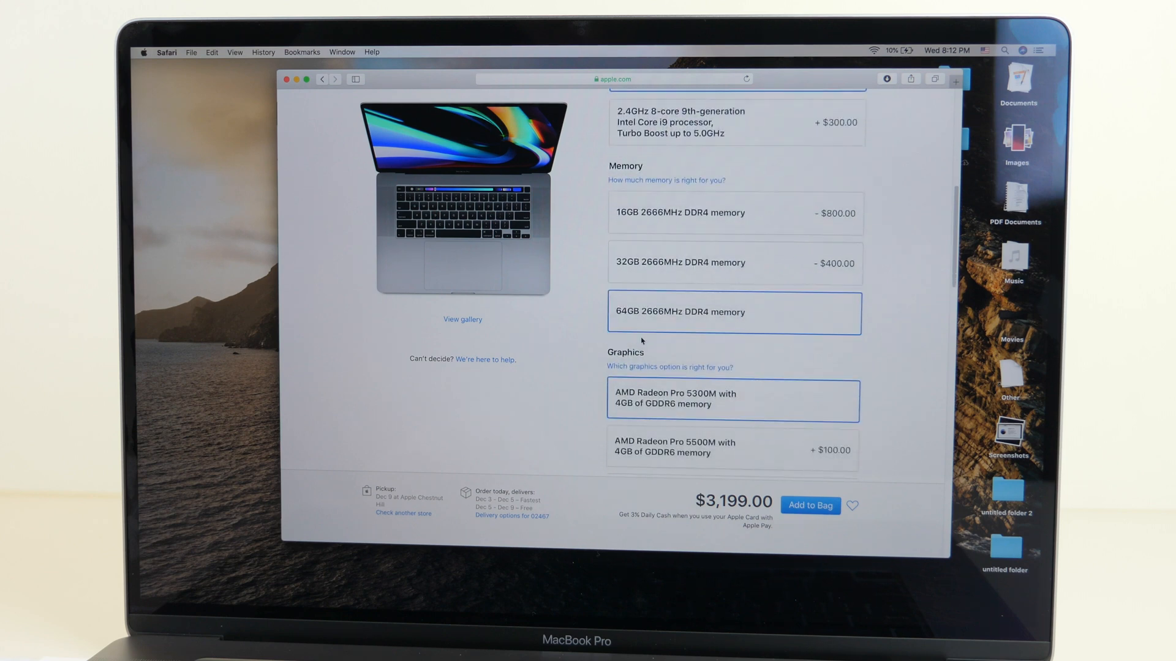
{"action": "scroll", "scroll_direction": "down", "scroll_amount": 3}
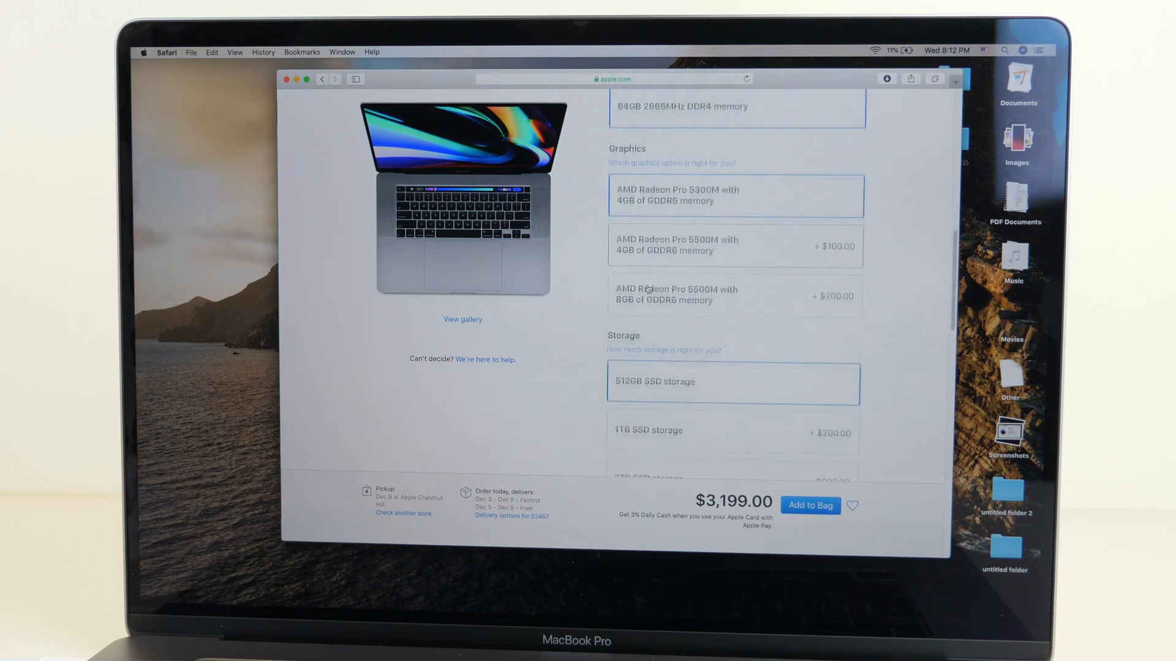
{"action": "scroll", "scroll_direction": "down", "scroll_amount": 3}
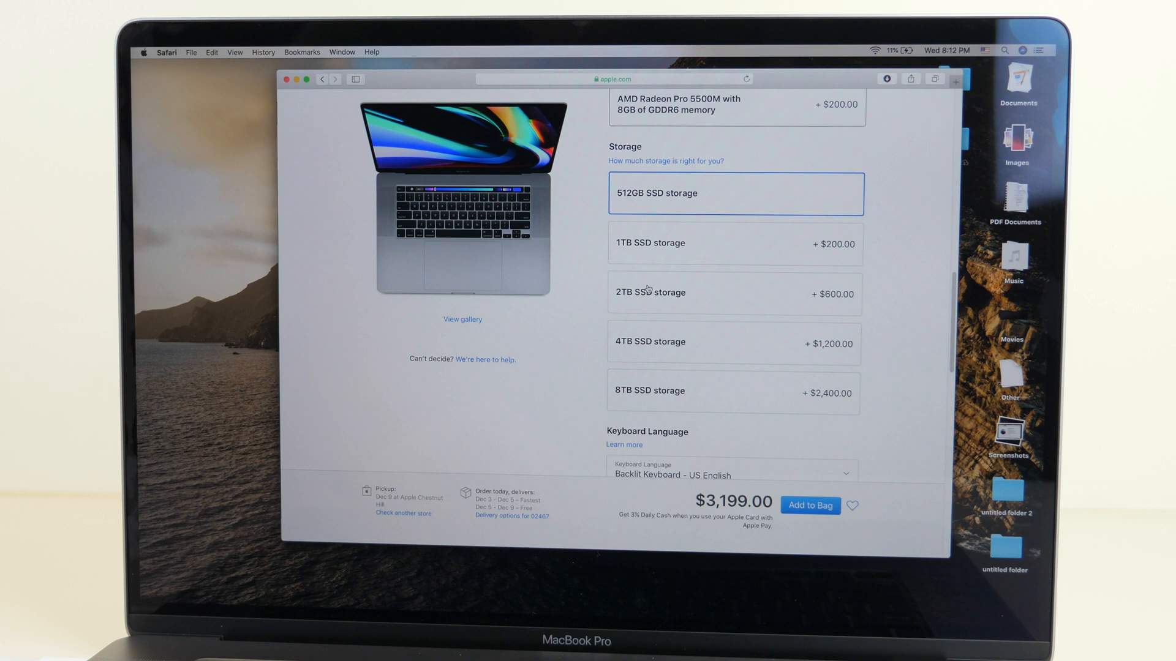
{"action": "left_click", "coordinate": [733, 244]}
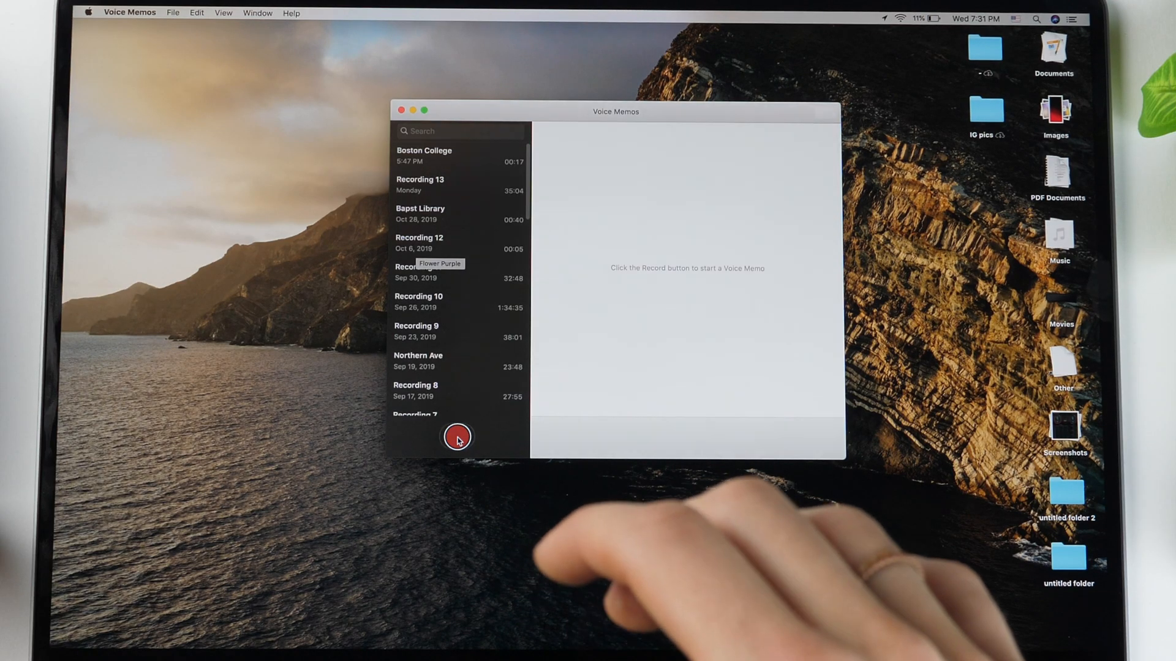
- Start recording a new voice memo, 'Boston College 2', in Voice Memos
{"action": "left_click", "coordinate": [457, 437]}
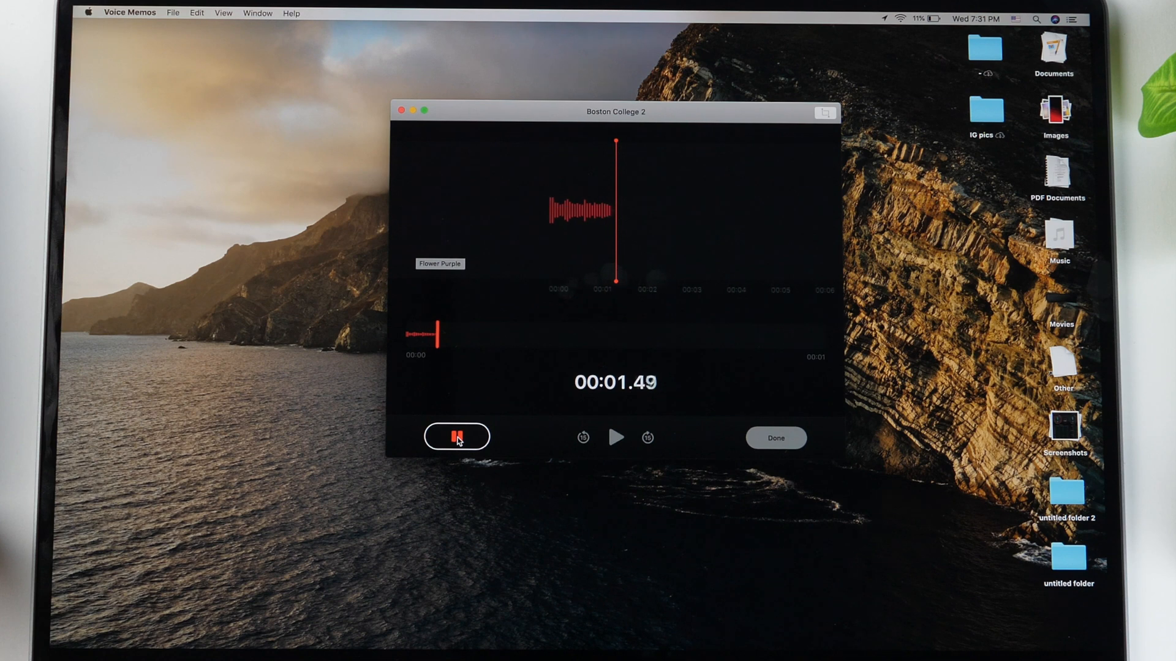